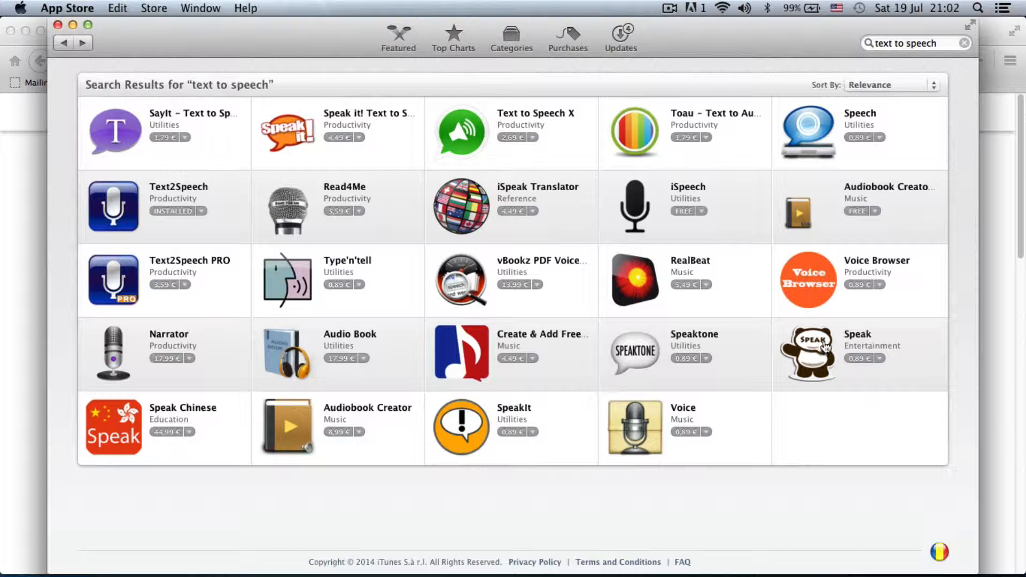
mouse_move(545, 316)
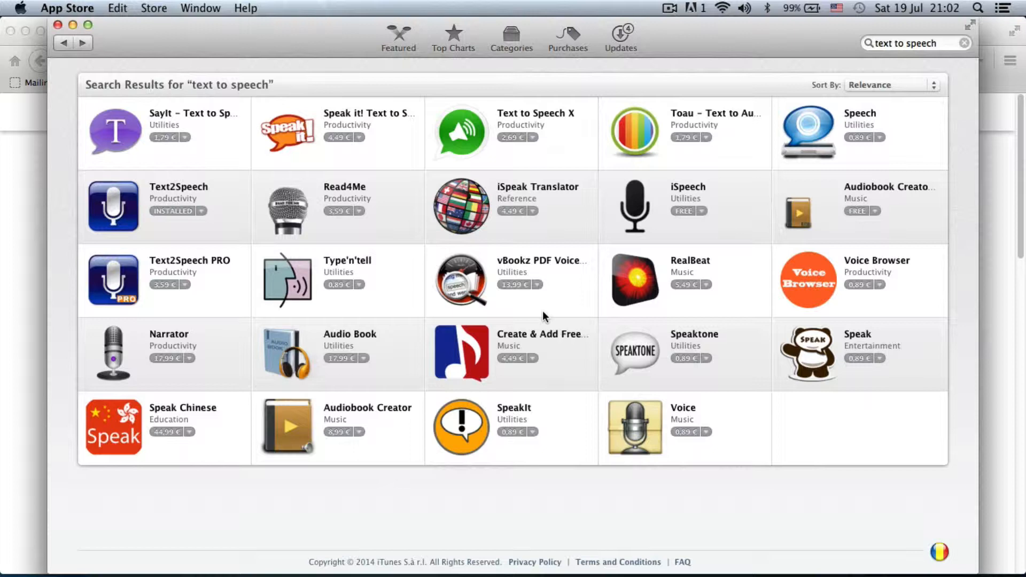
mouse_move(124, 339)
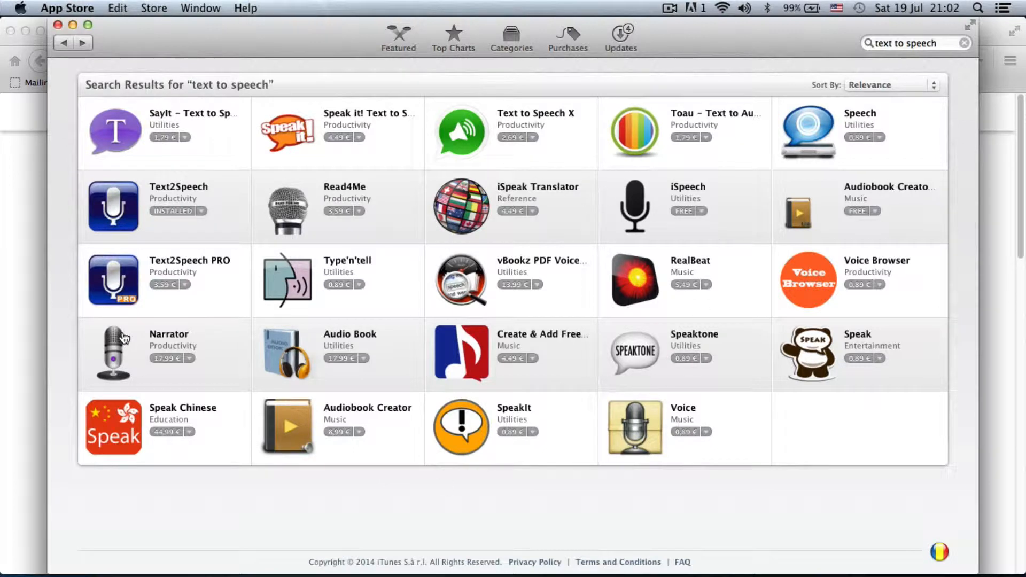
mouse_move(809, 412)
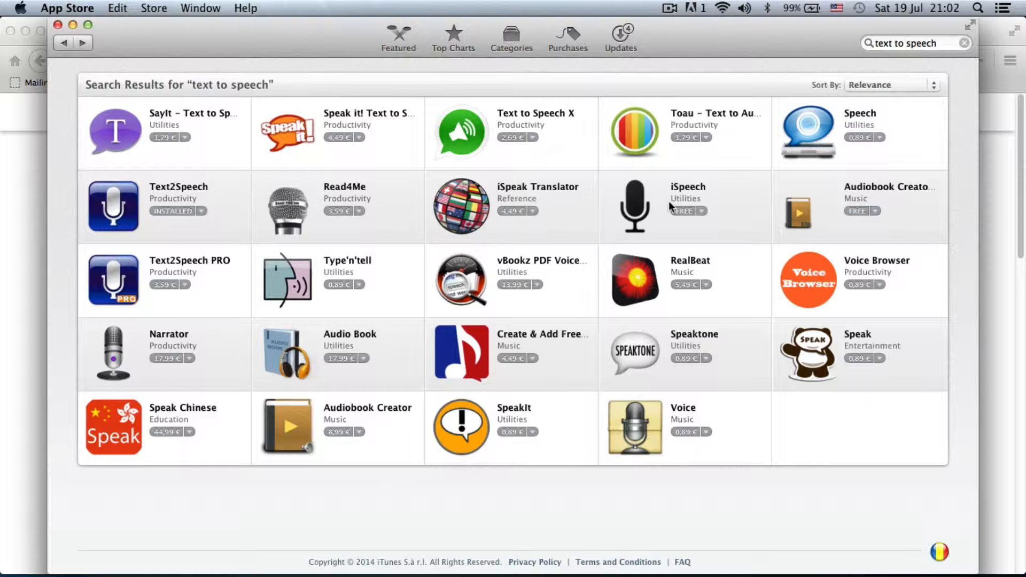
mouse_move(113, 208)
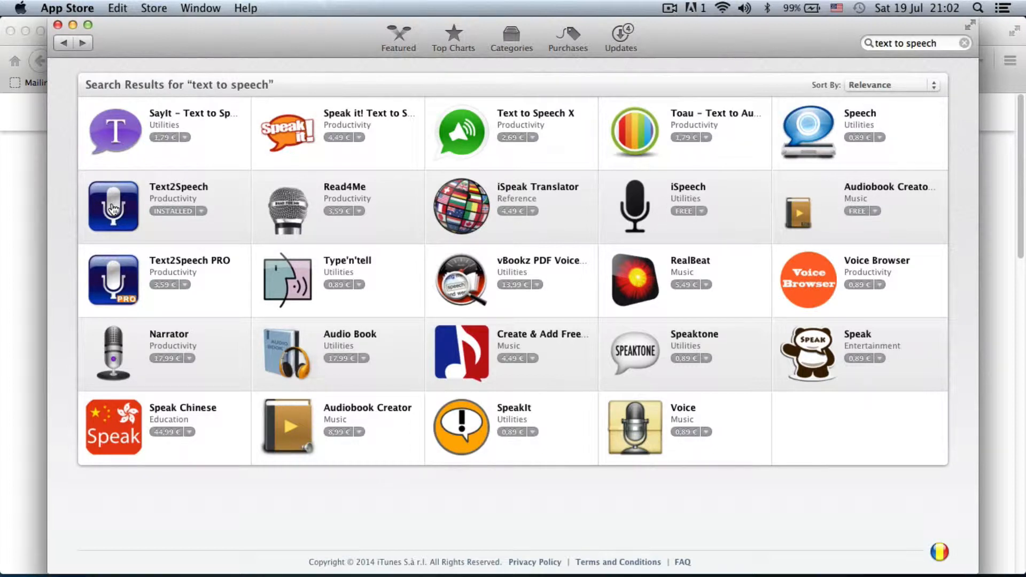
mouse_move(587, 215)
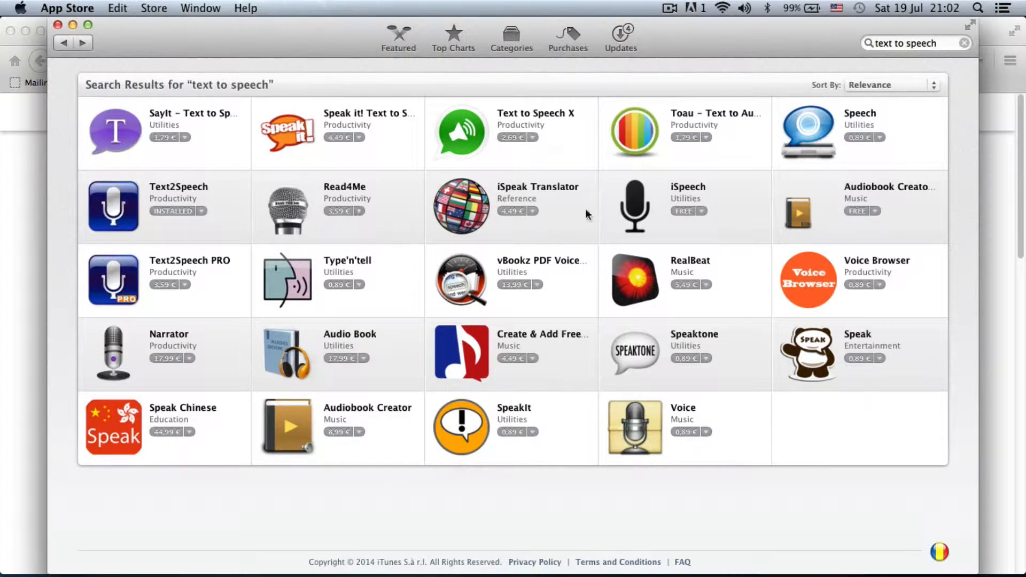
mouse_move(816, 210)
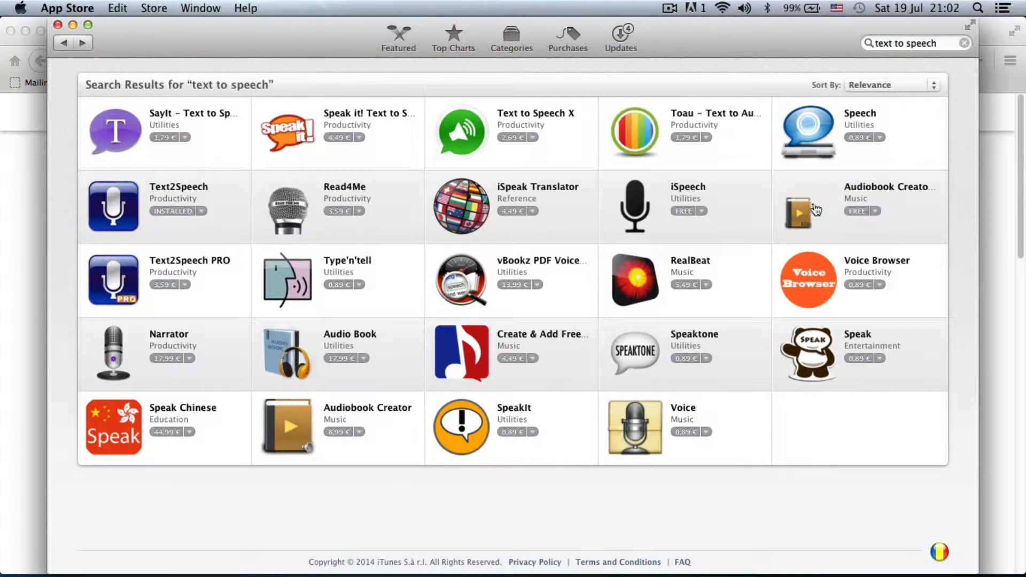
mouse_move(824, 212)
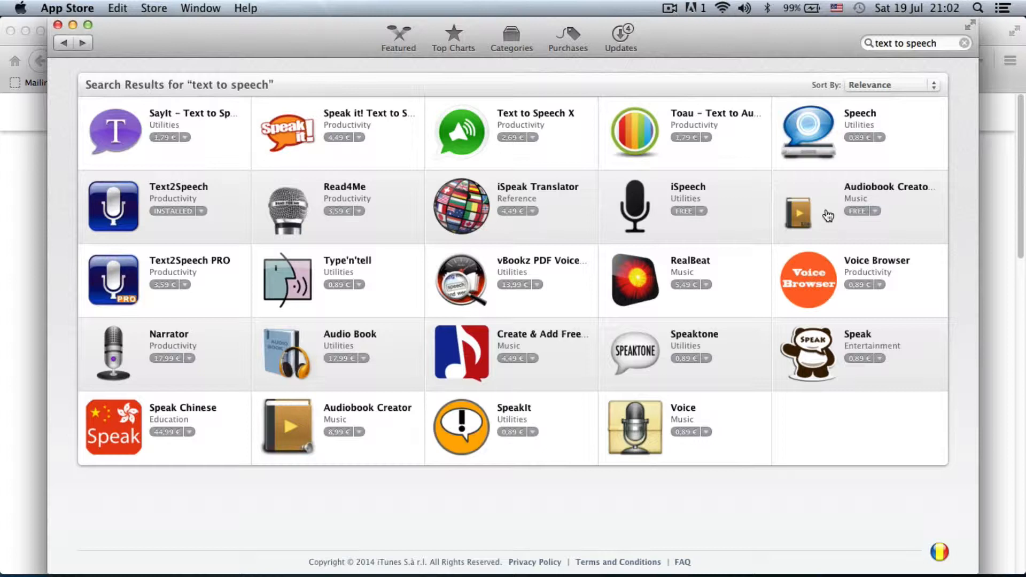
mouse_move(842, 219)
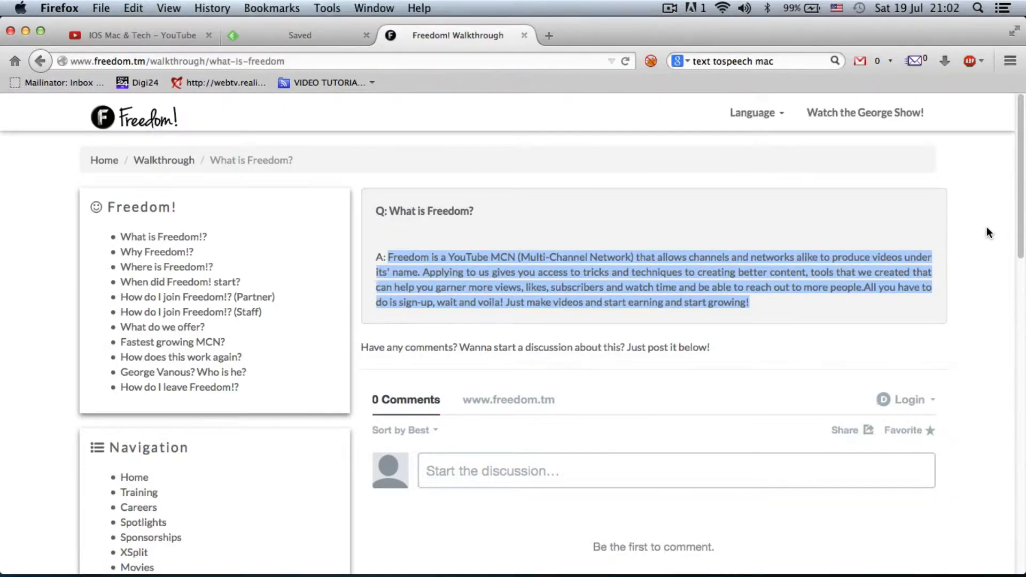
mouse_move(137, 82)
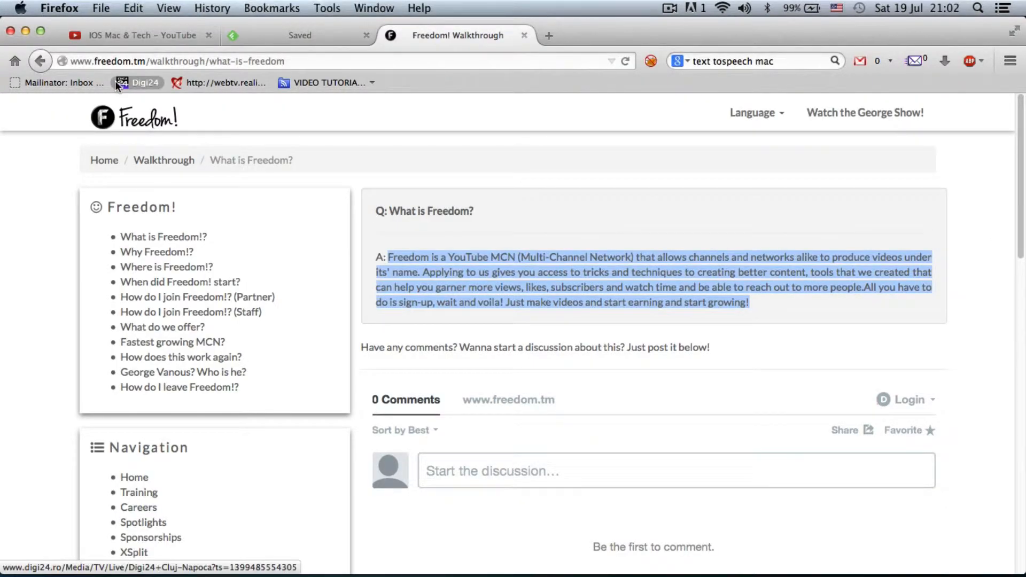
mouse_move(364, 302)
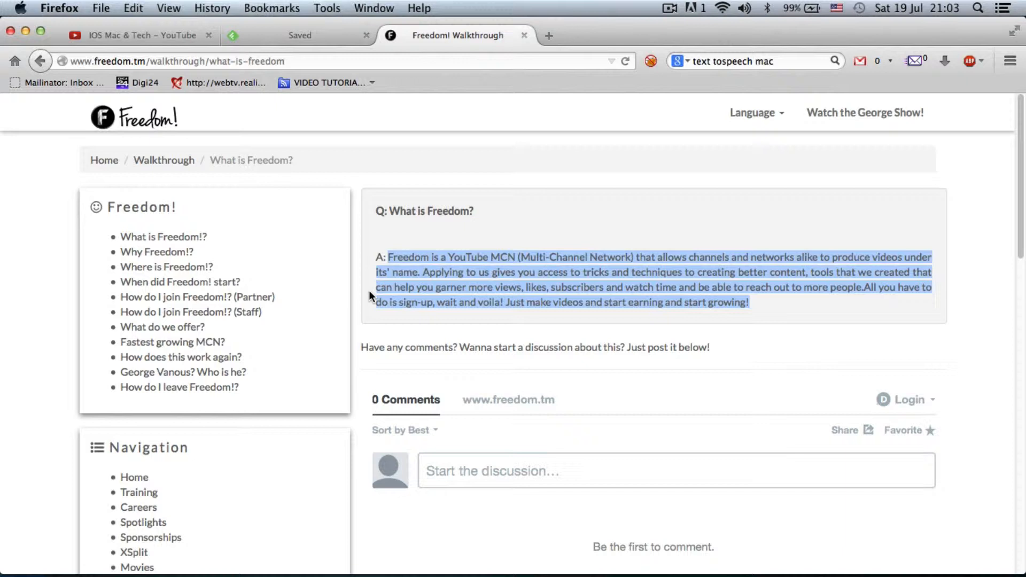
mouse_move(427, 273)
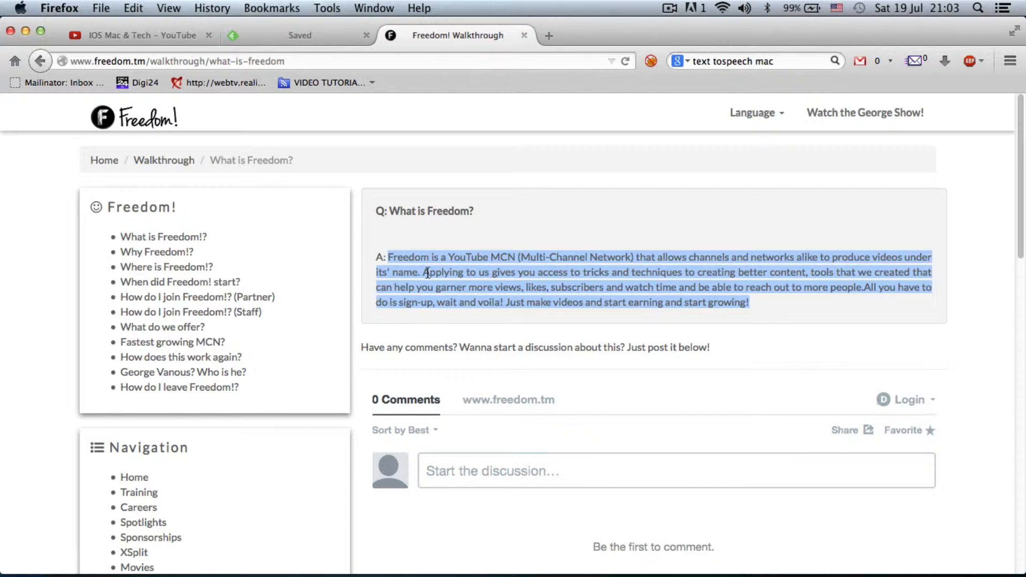
Right-click the selected 'What is Freedom?' answer paragraph in Firefox to copy it.
right_click(454, 262)
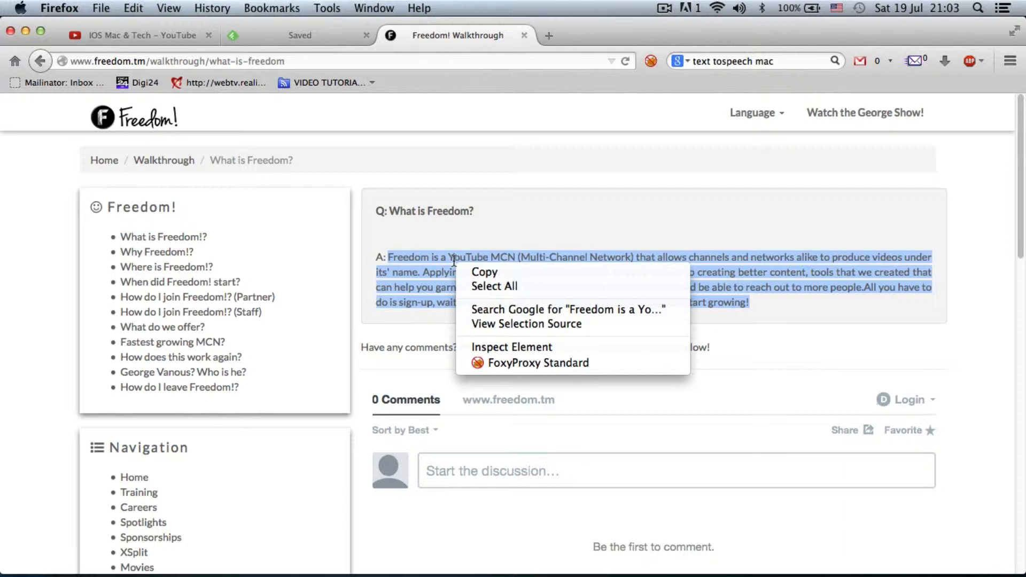
mouse_move(484, 272)
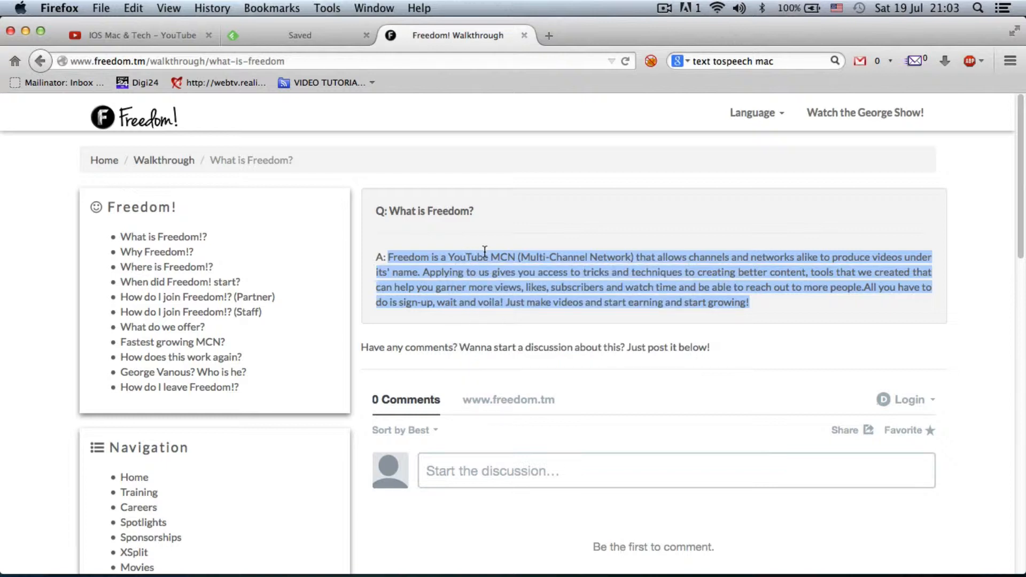
mouse_move(910, 576)
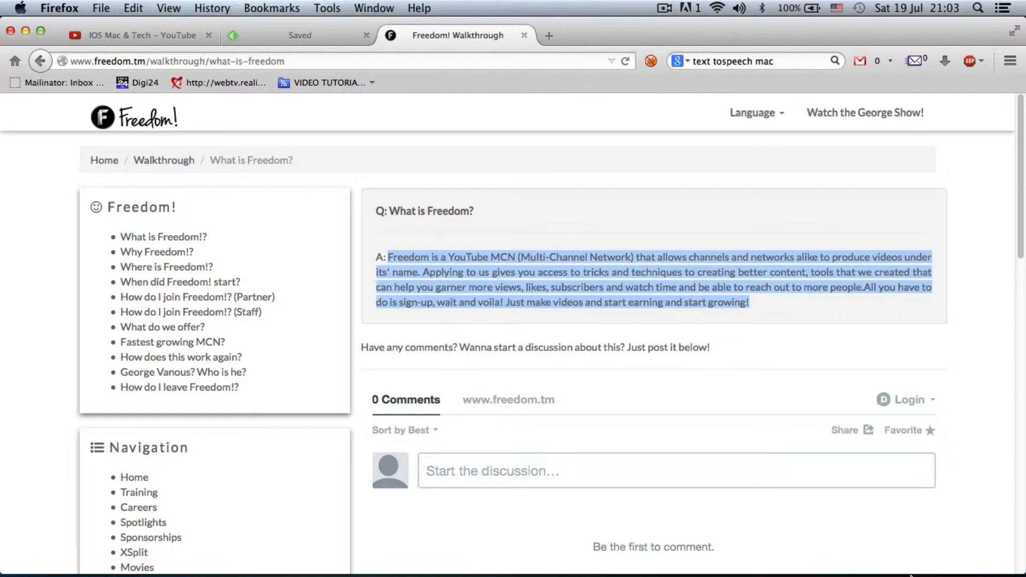
Open a blank TextEdit document, move its window, and search Spotlight for 'tex'.
left_click(883, 550)
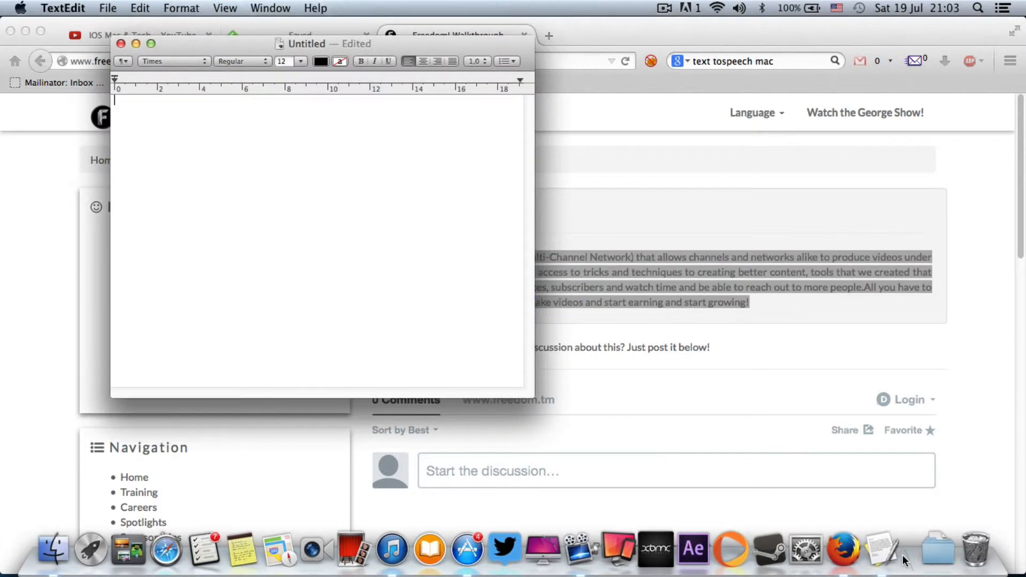
left_click_drag(323, 43, 377, 107)
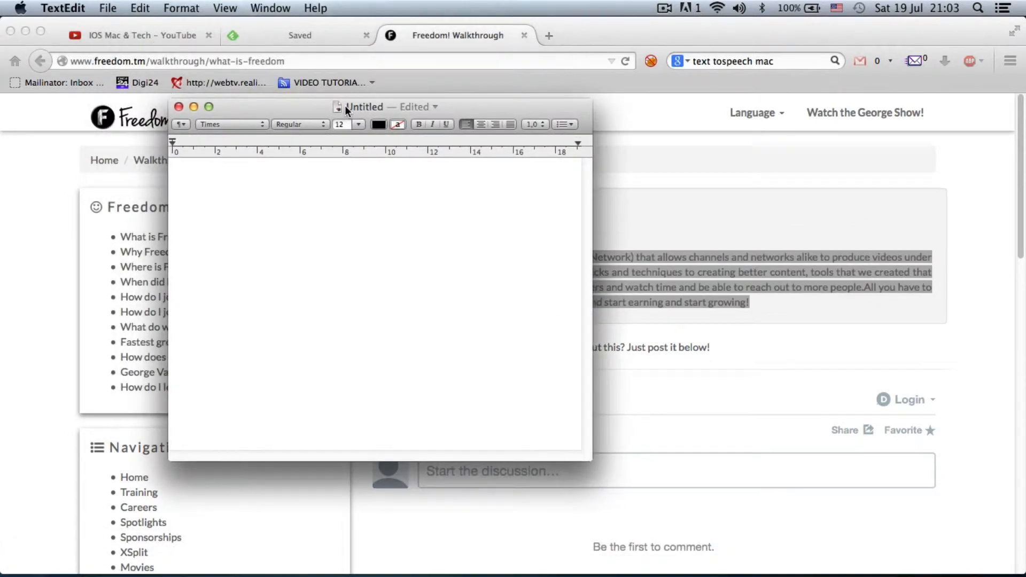
left_click(978, 8)
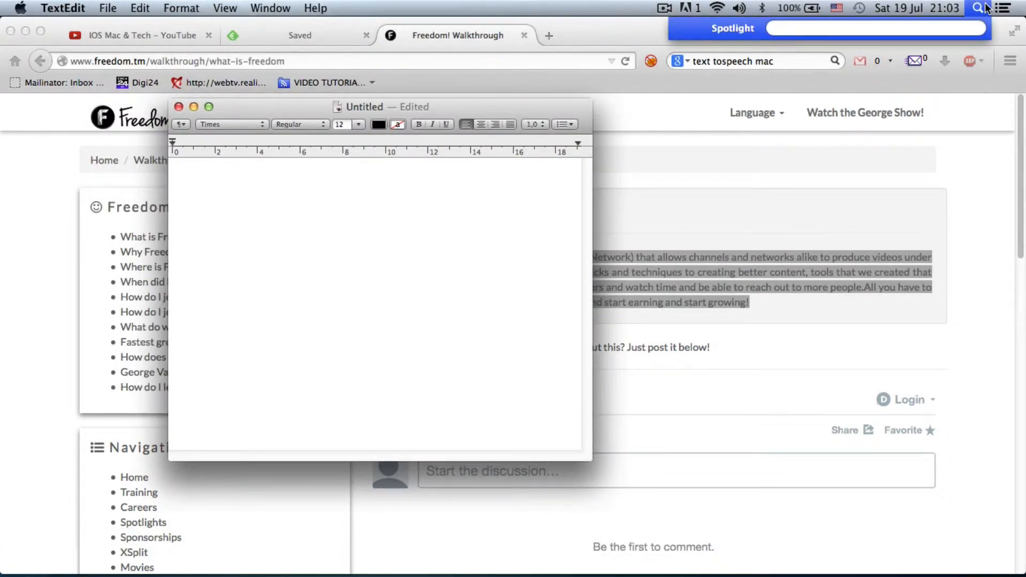
type("text")
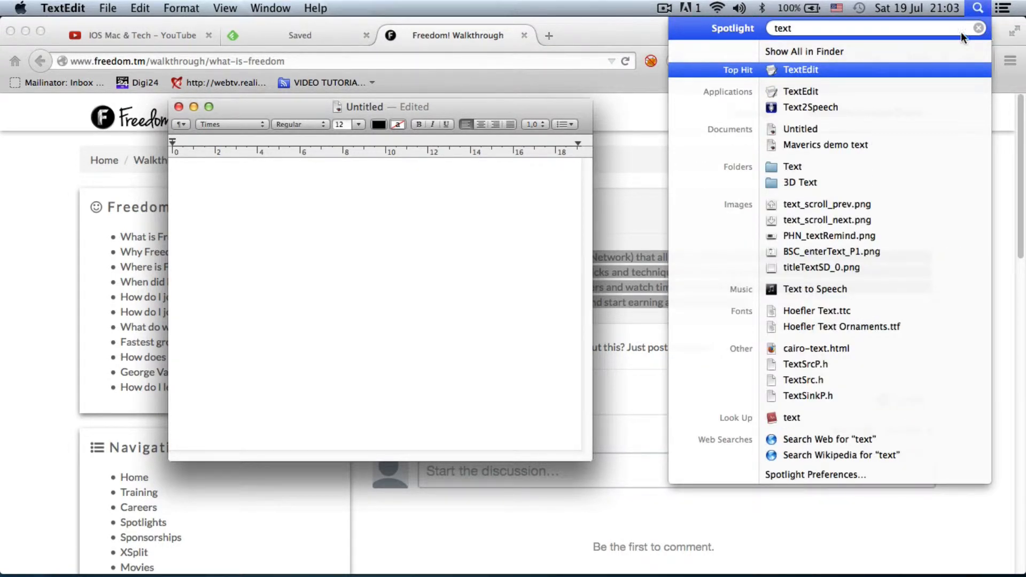
mouse_move(829, 81)
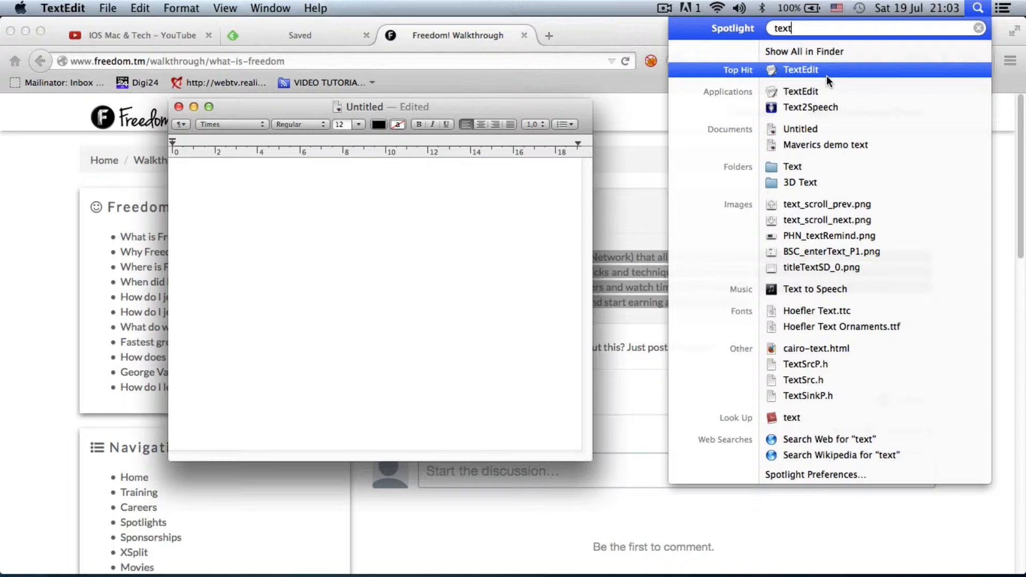
mouse_move(820, 83)
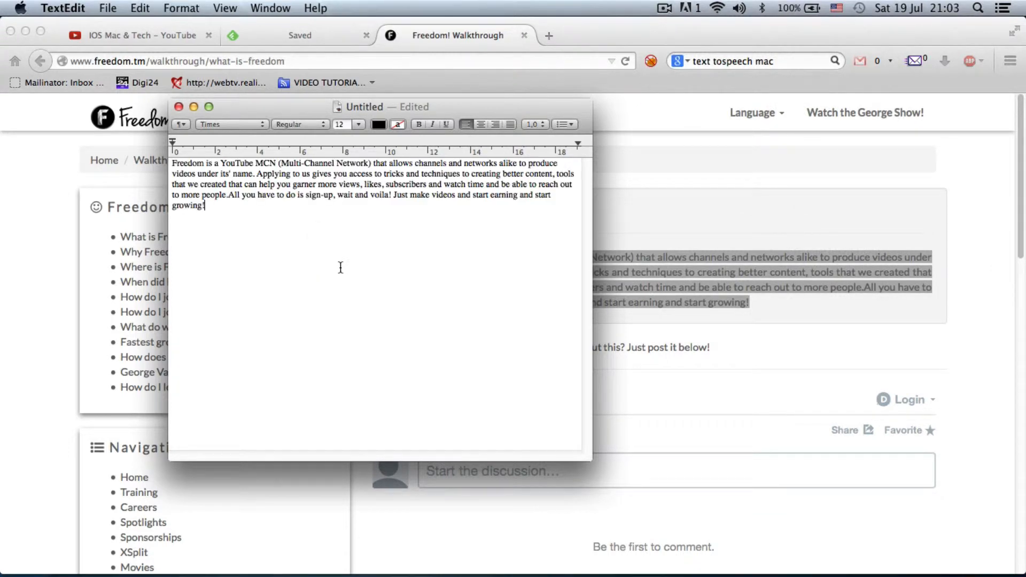
mouse_move(236, 213)
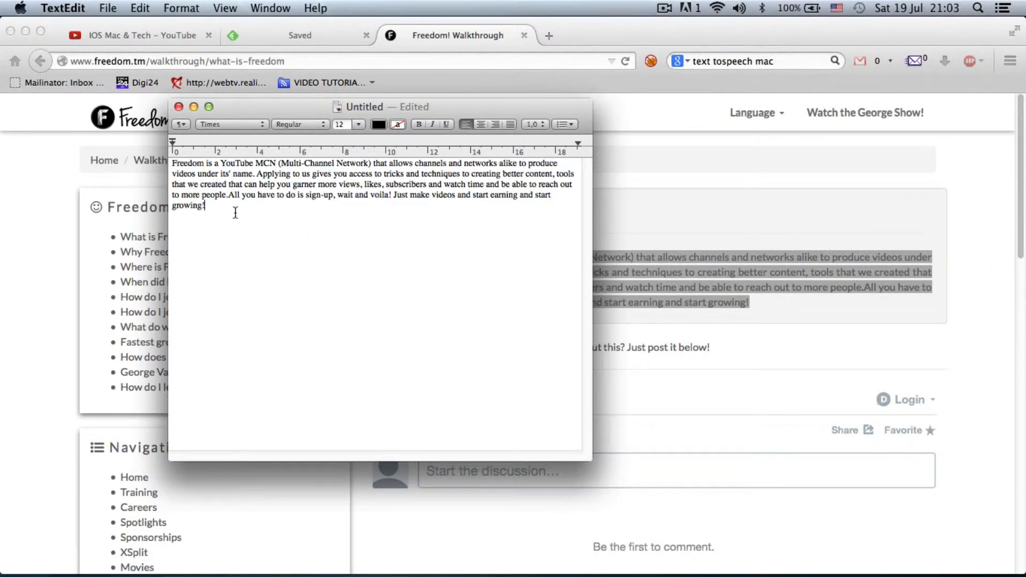
Select all the pasted Freedom text and add it to iTunes as a Spoken Track.
key("cmd+a")
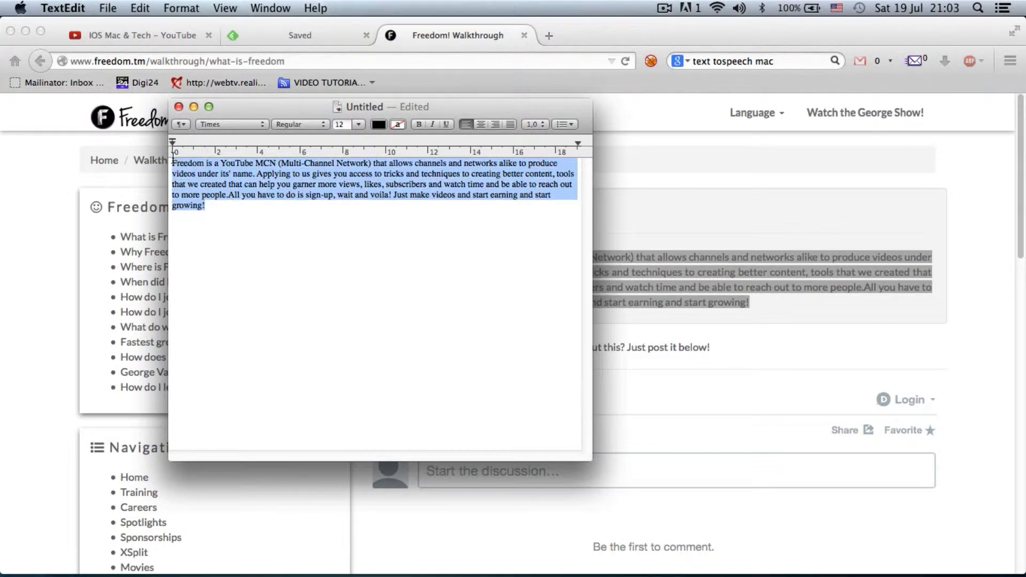
right_click(272, 180)
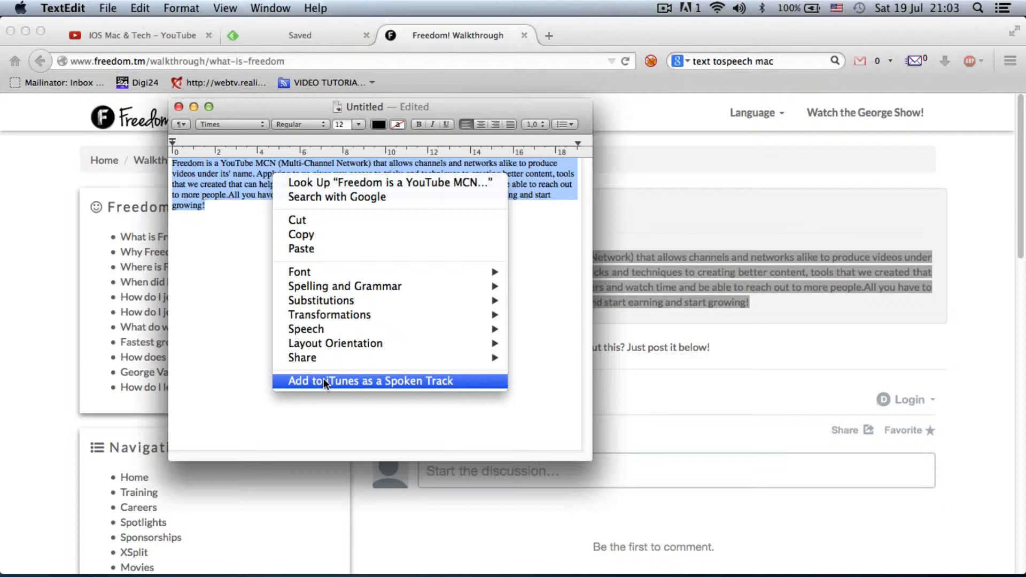
mouse_move(347, 386)
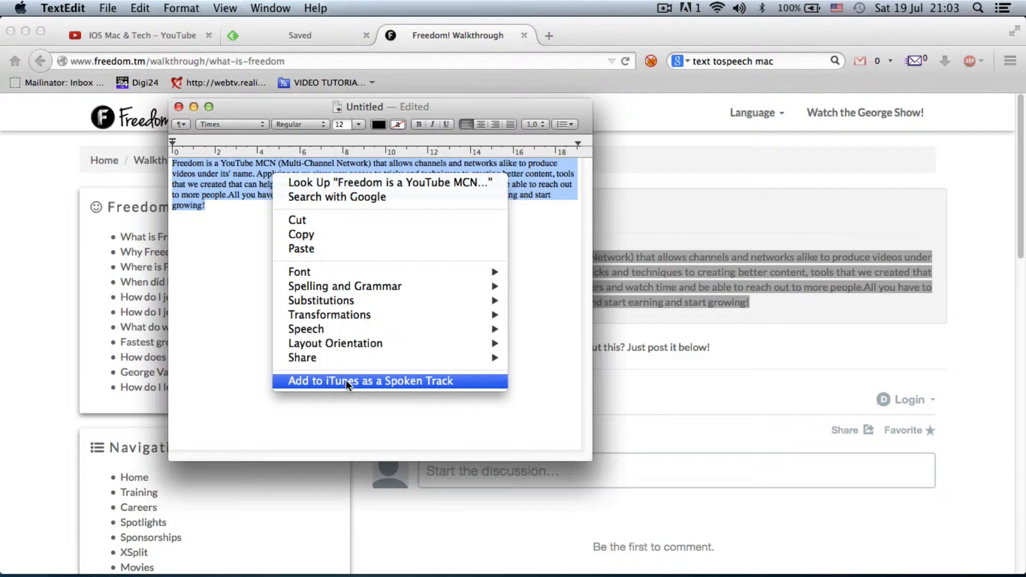
left_click(368, 381)
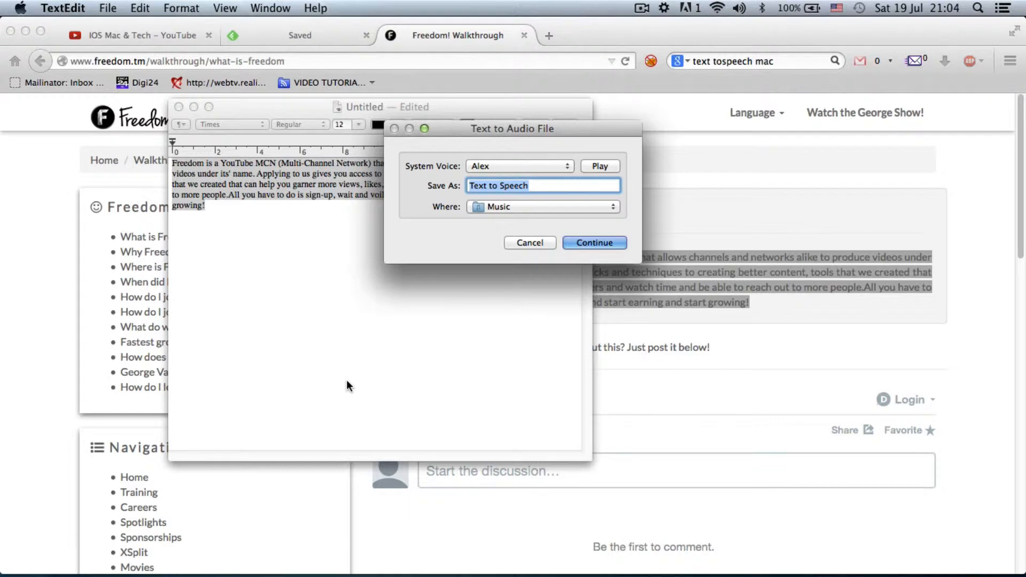
mouse_move(504, 172)
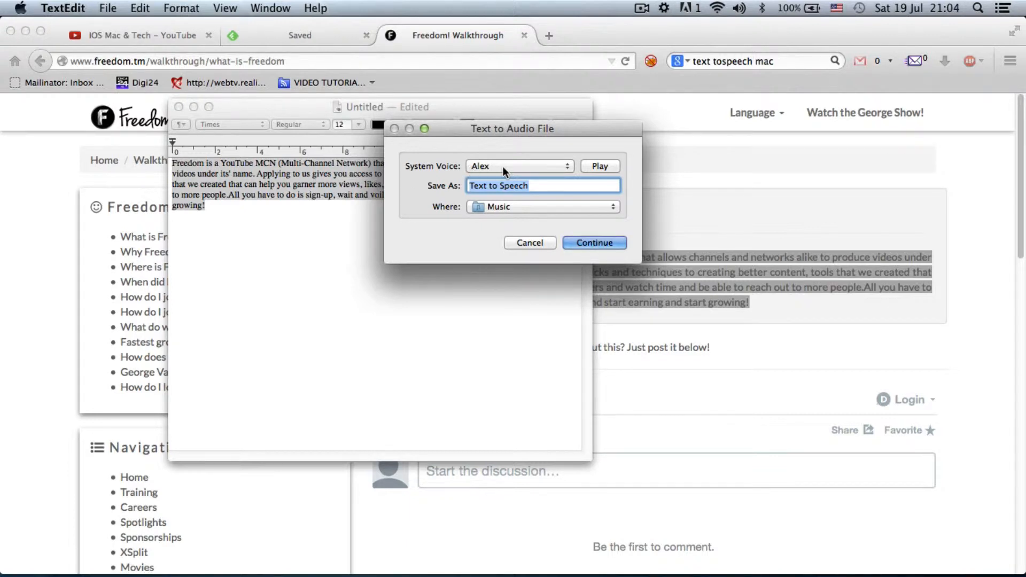
Export the spoken track with voice Alex, named 'Freedom', saving to Music.
left_click(519, 165)
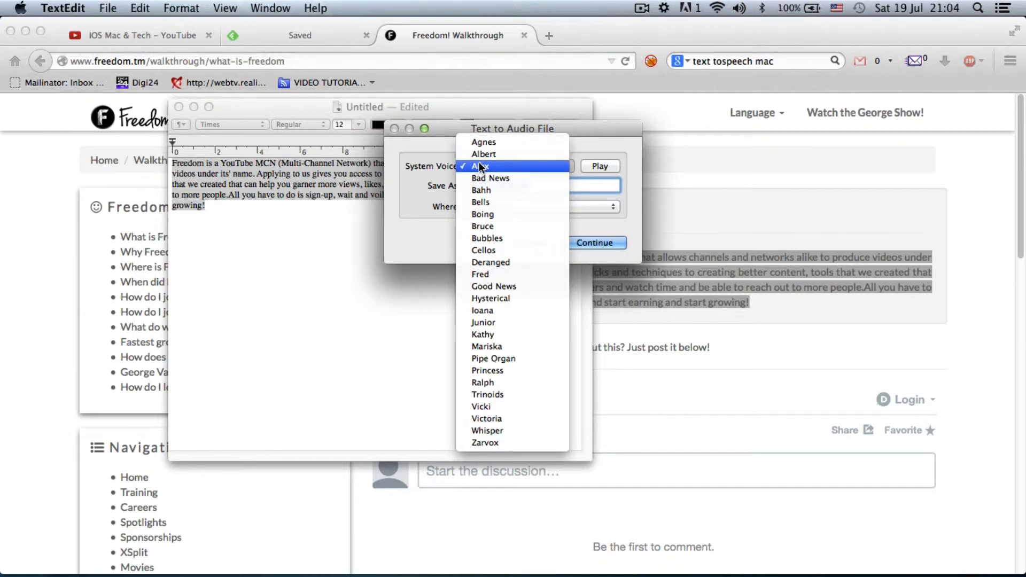
left_click(480, 166)
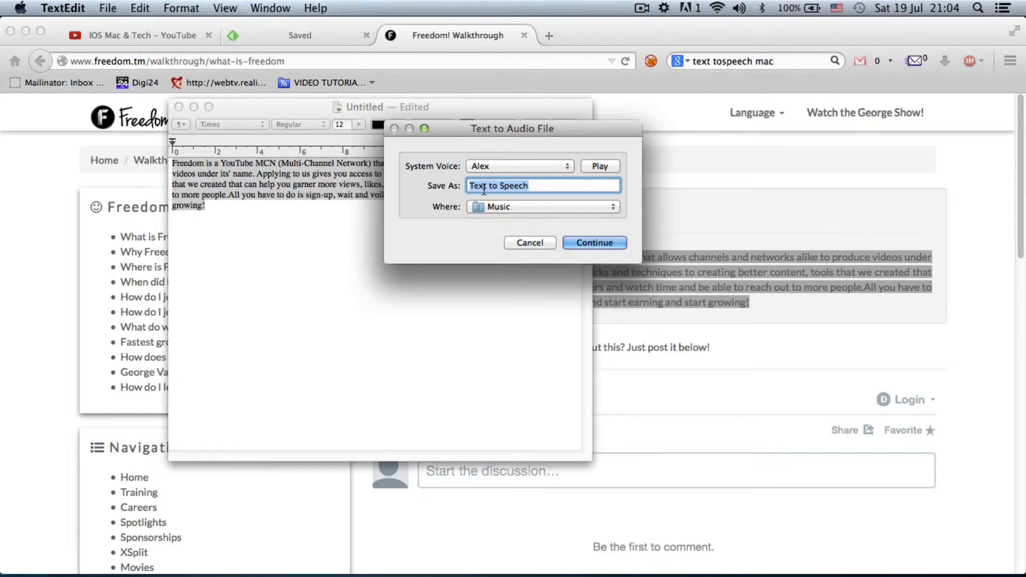
left_click(543, 186)
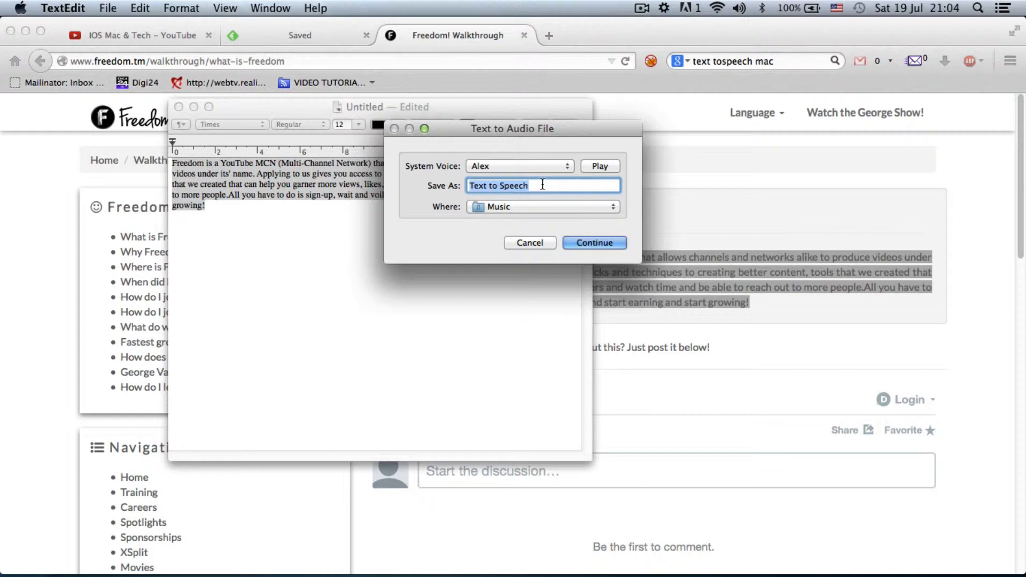
type("Freed")
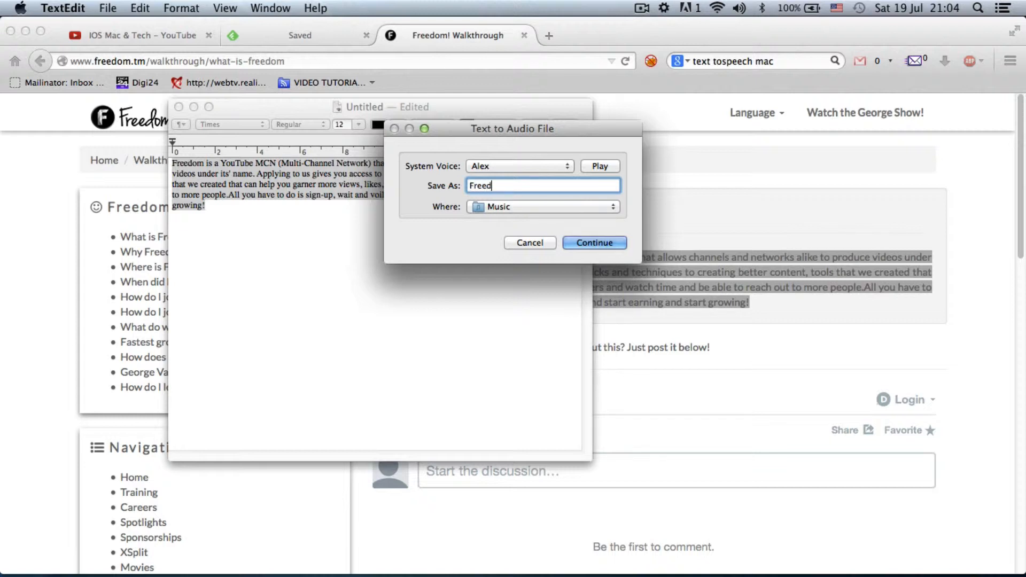
type("om")
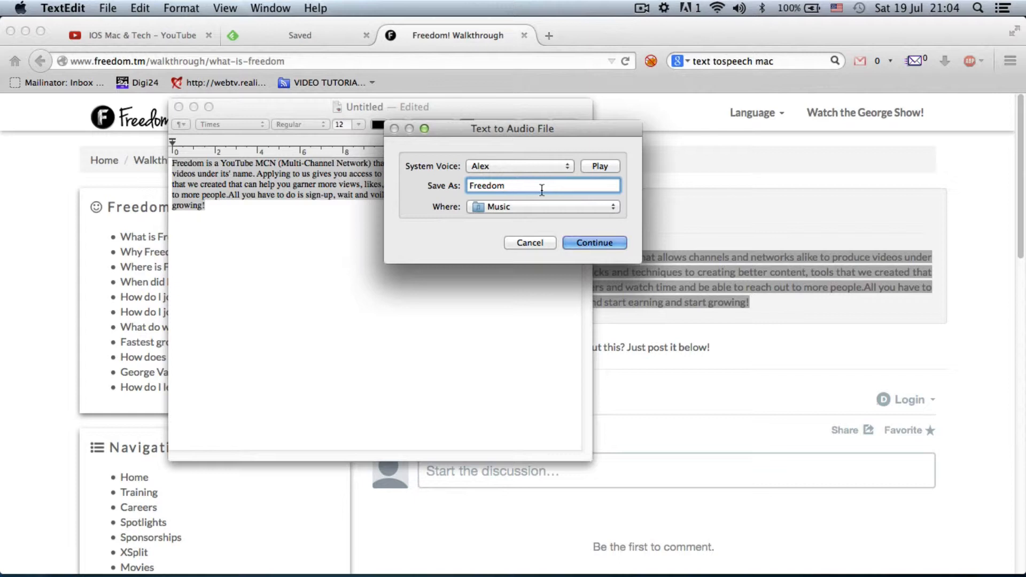
mouse_move(515, 216)
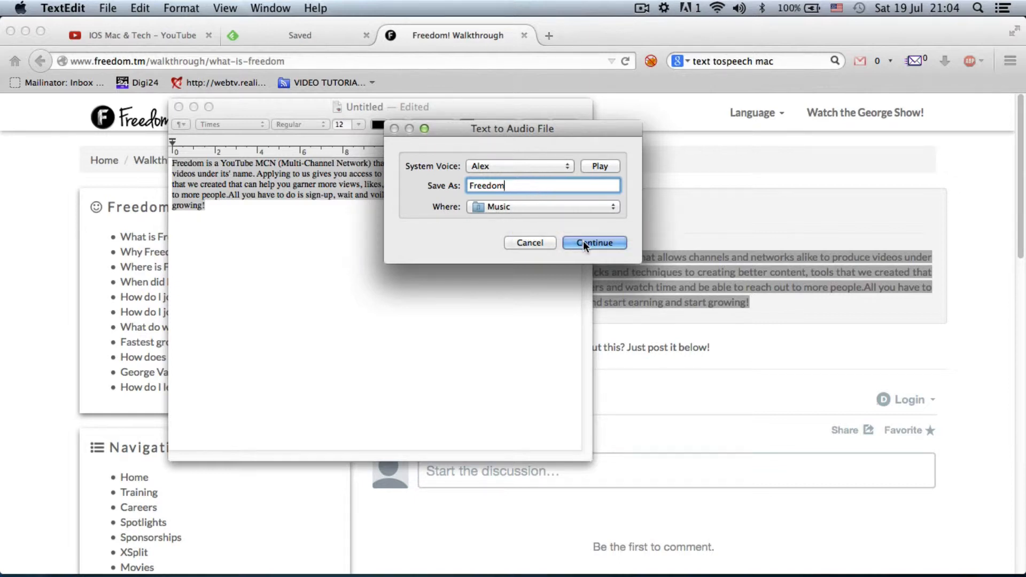
left_click(592, 243)
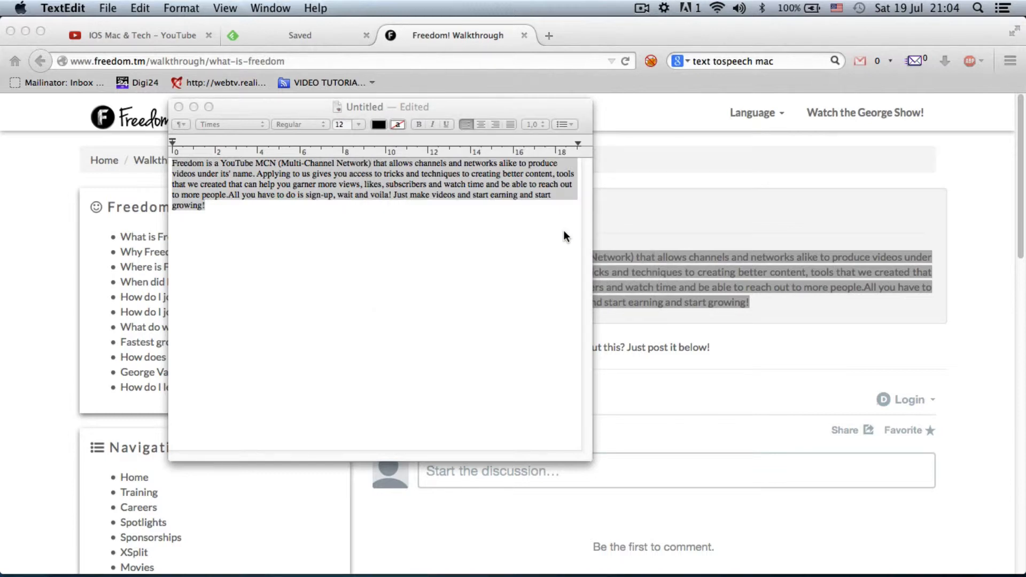
mouse_move(487, 254)
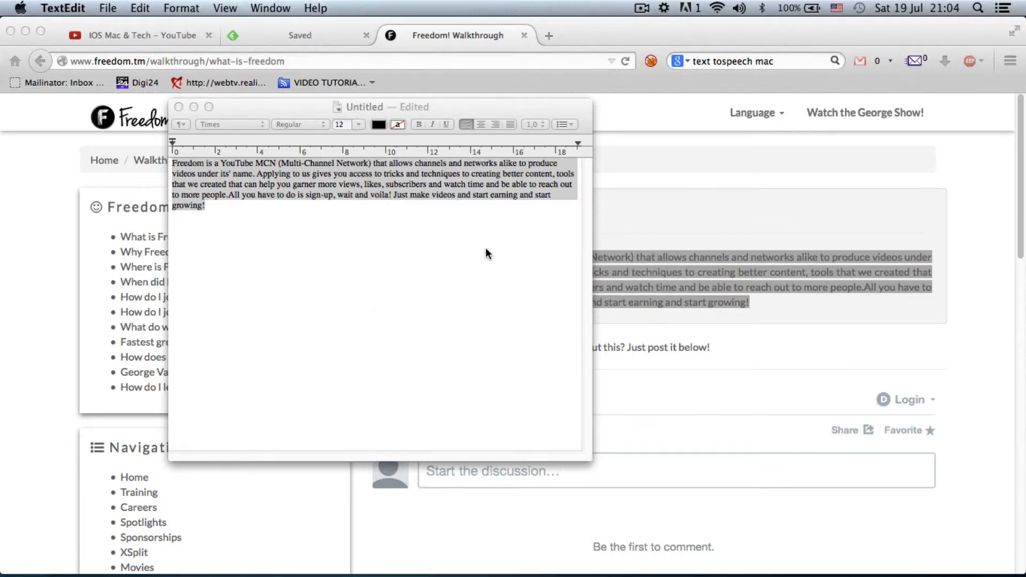
mouse_move(668, 18)
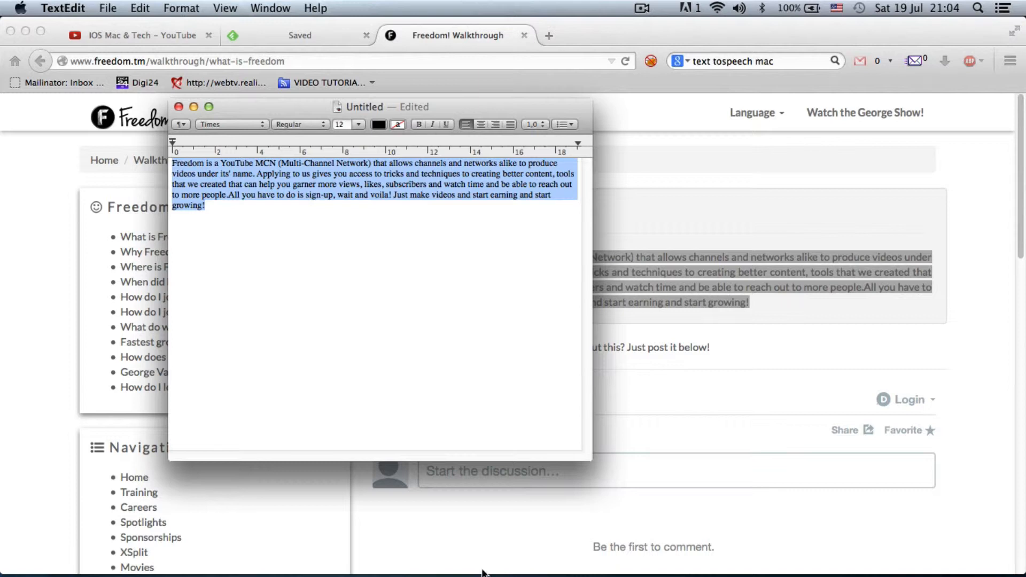
mouse_move(383, 557)
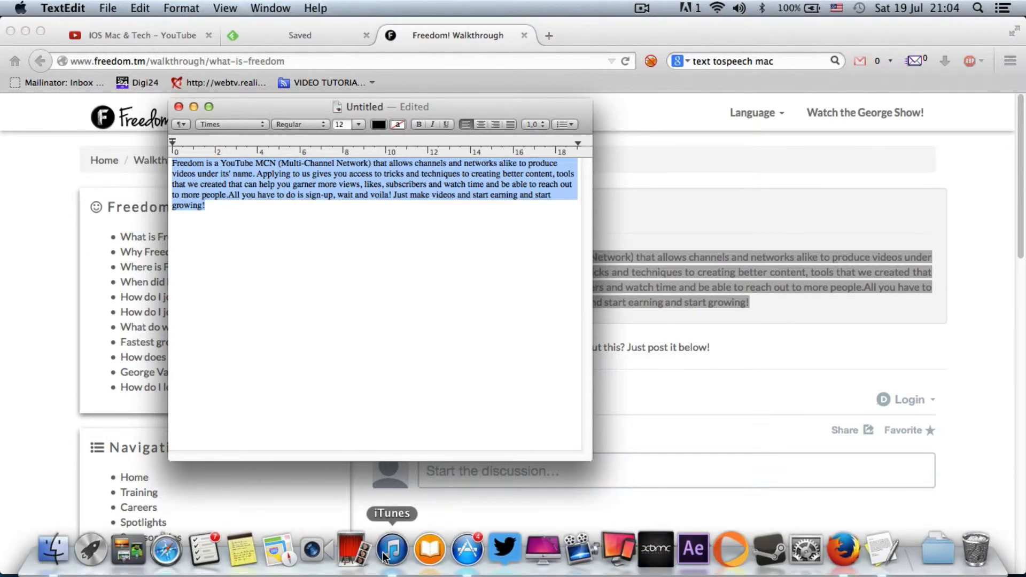
Open the iTunes music library, select the 0:24 'Freedom' track, then play and pause it.
left_click(391, 547)
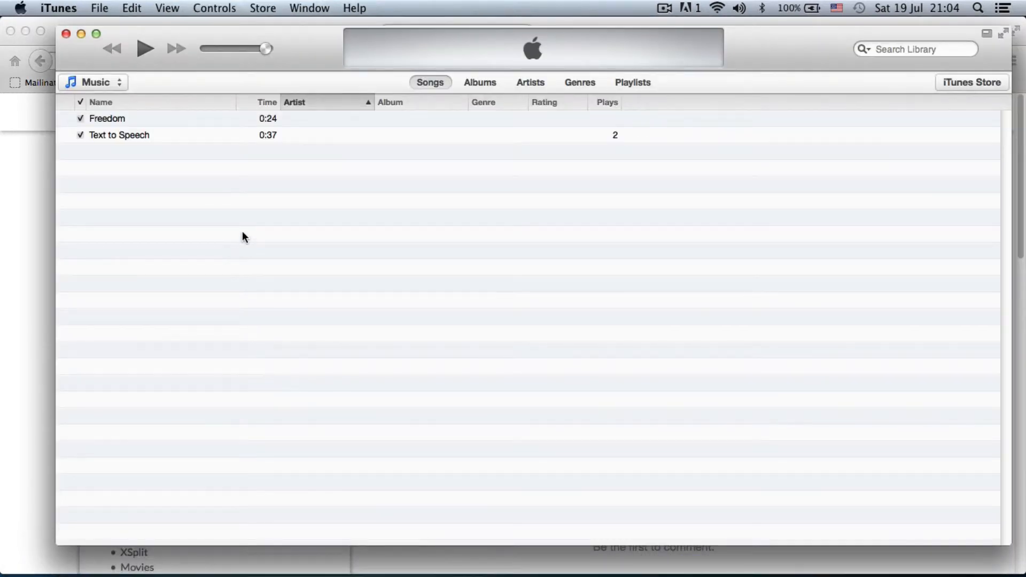
left_click(107, 119)
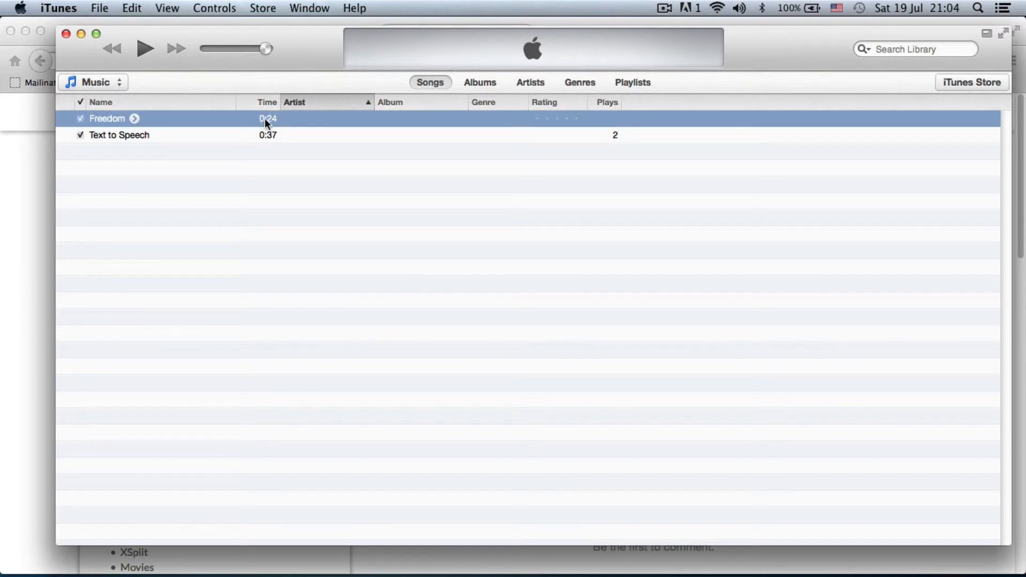
mouse_move(96, 125)
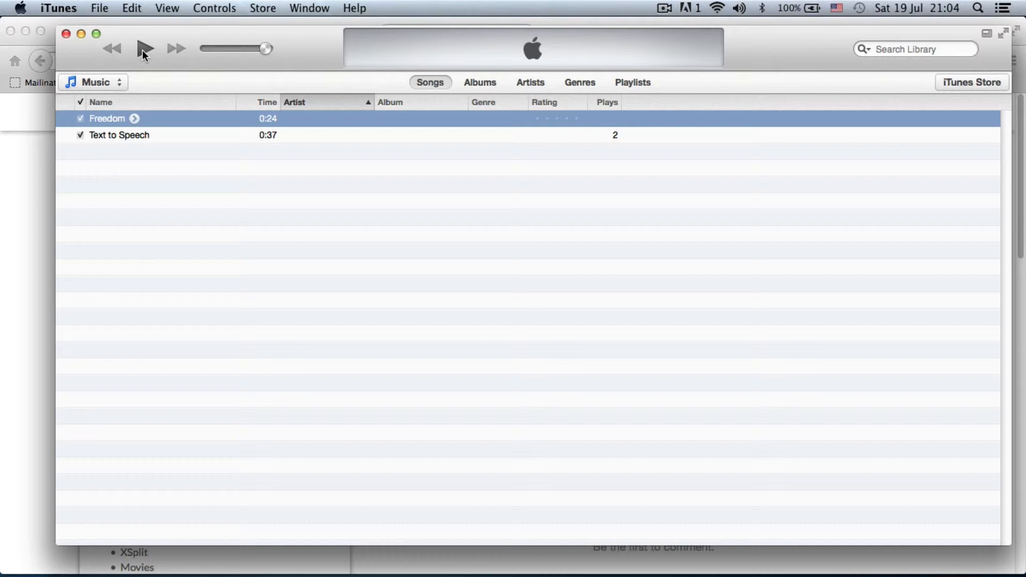
left_click(144, 48)
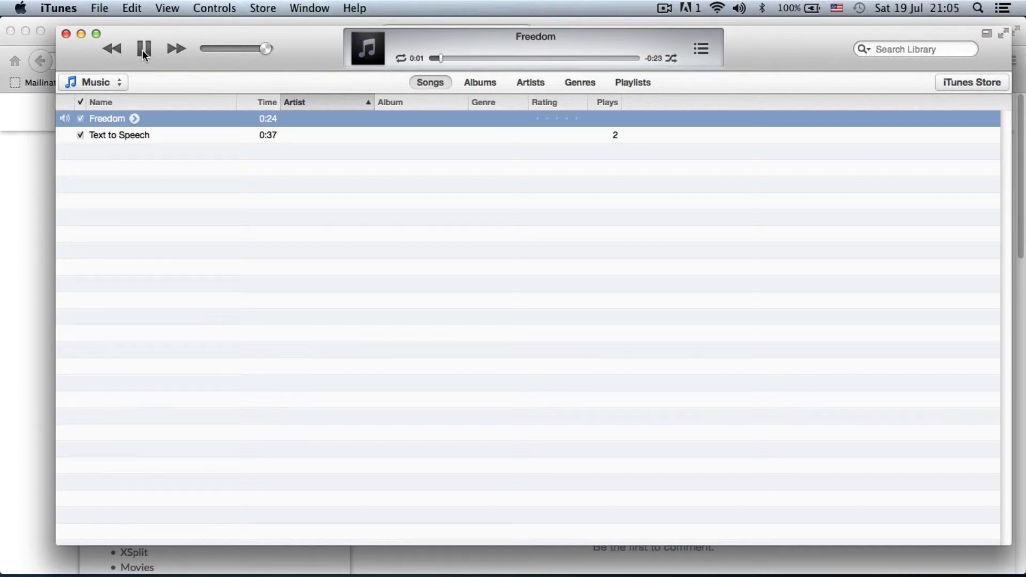
left_click(144, 48)
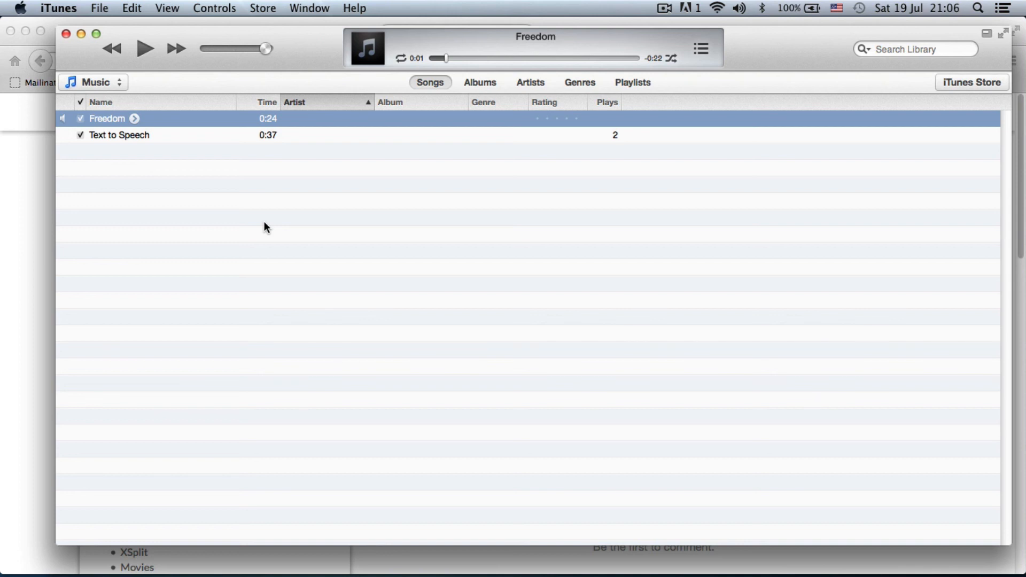
mouse_move(639, 21)
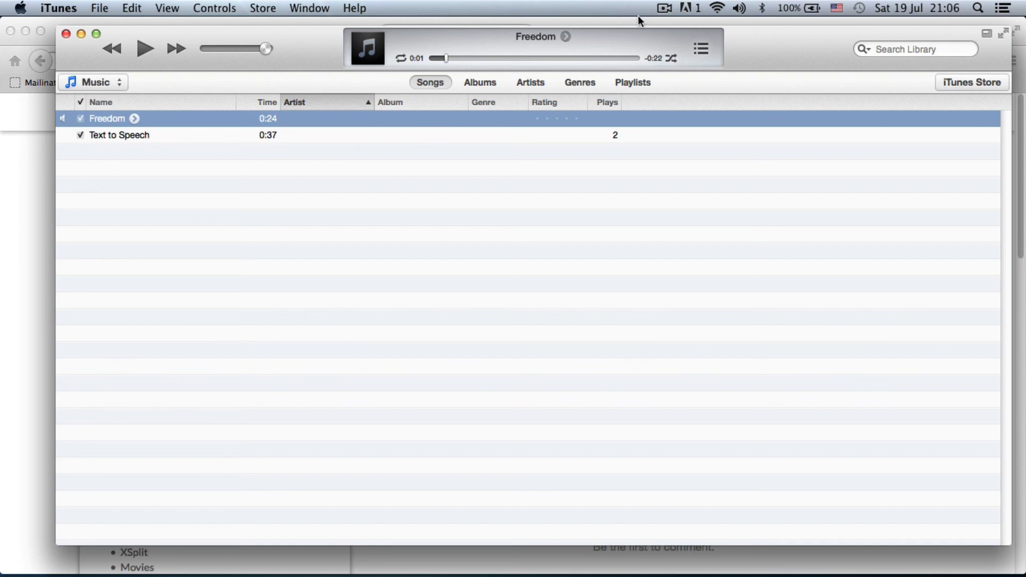